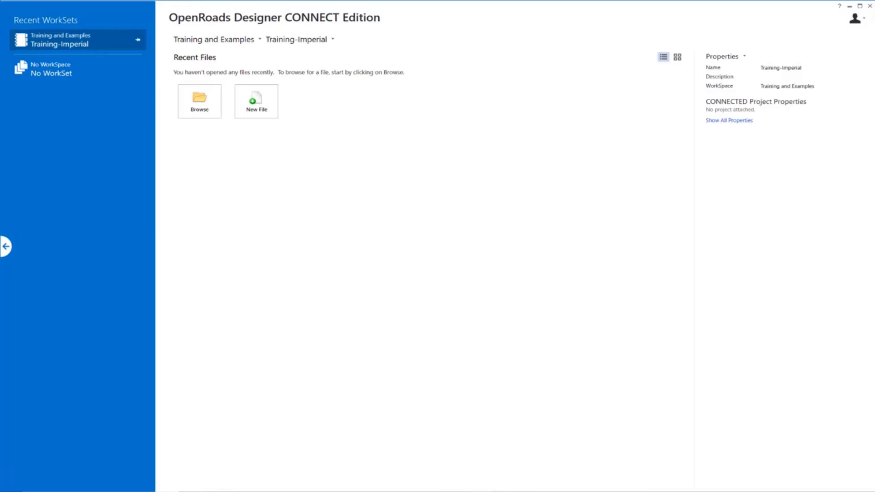
{"action": "mouse_move", "coordinate": [269, 194]}
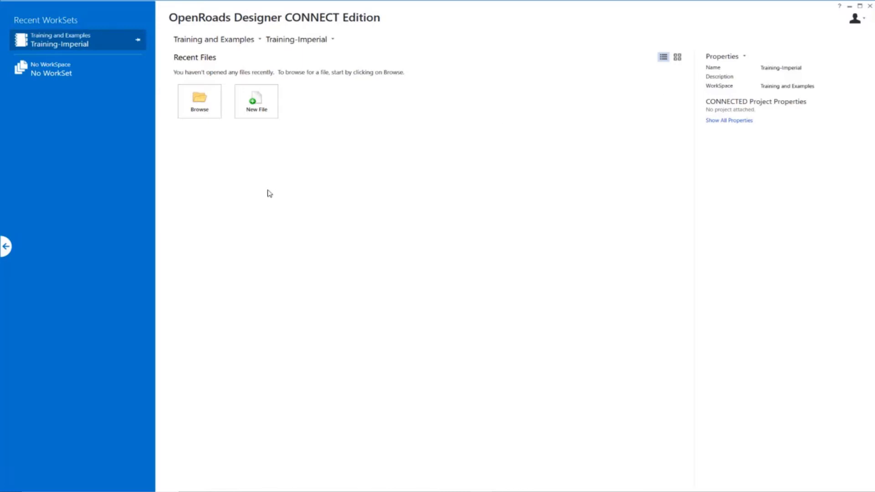
- Browse into the Quantities and Earthwork folder and open Volumes-Cut-Fill_LondonRd.dgn
{"action": "left_click", "coordinate": [200, 101]}
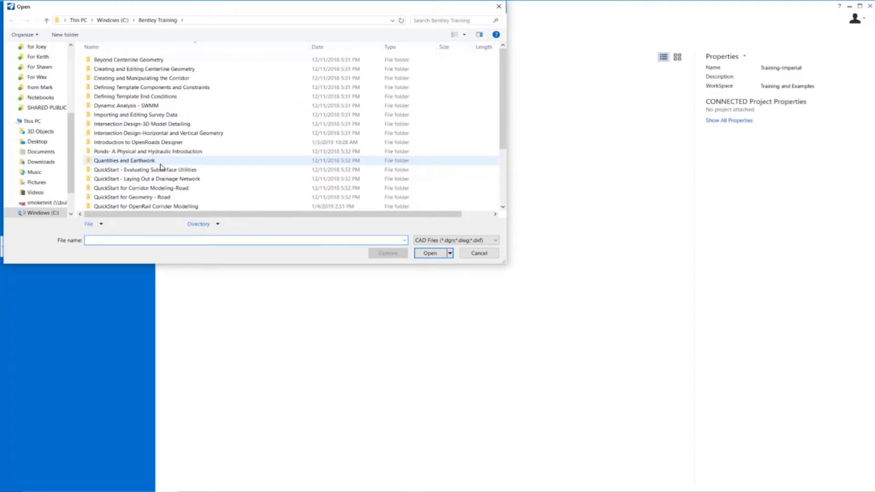
{"action": "double_click", "coordinate": [124, 160]}
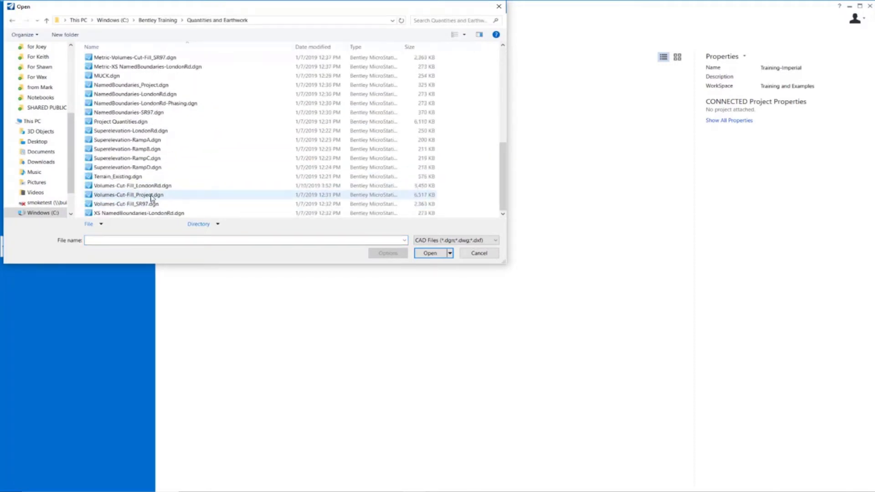
{"action": "left_click", "coordinate": [132, 185]}
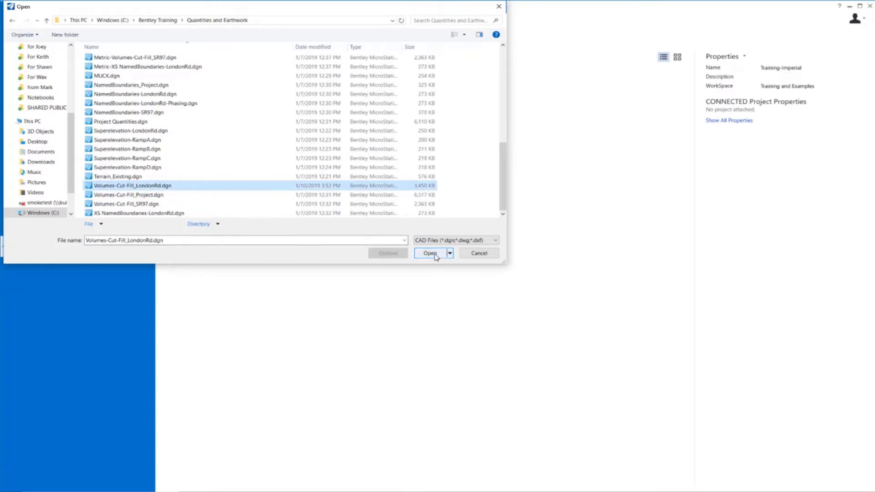
{"action": "left_click", "coordinate": [430, 253]}
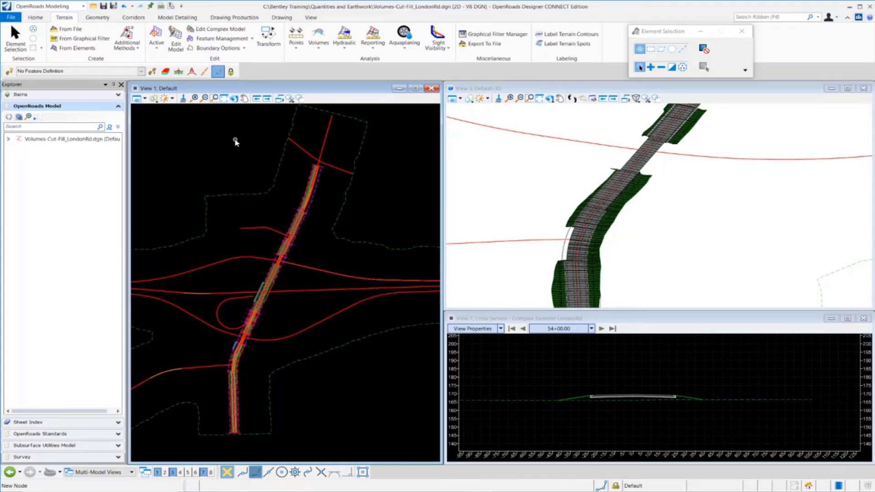
{"action": "mouse_move", "coordinate": [289, 82]}
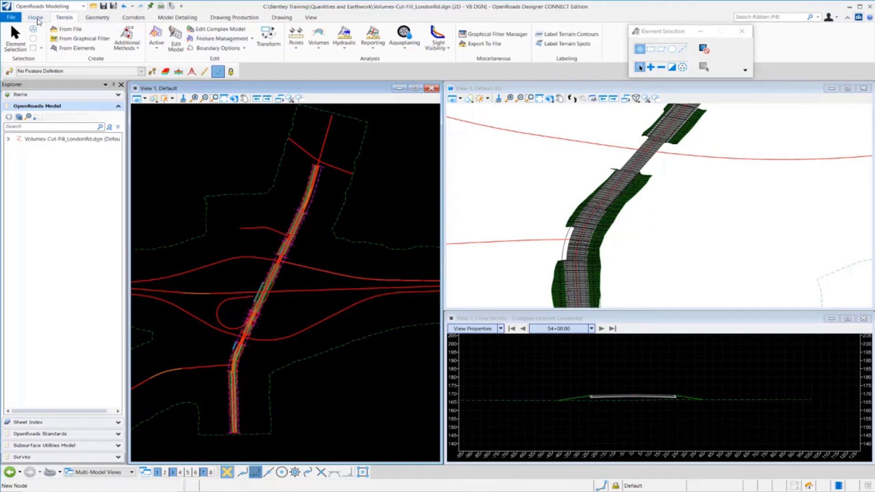
- Start Create Cut Fill Volumes from the Home ribbon's Civil Analysis tools
{"action": "left_click", "coordinate": [35, 17]}
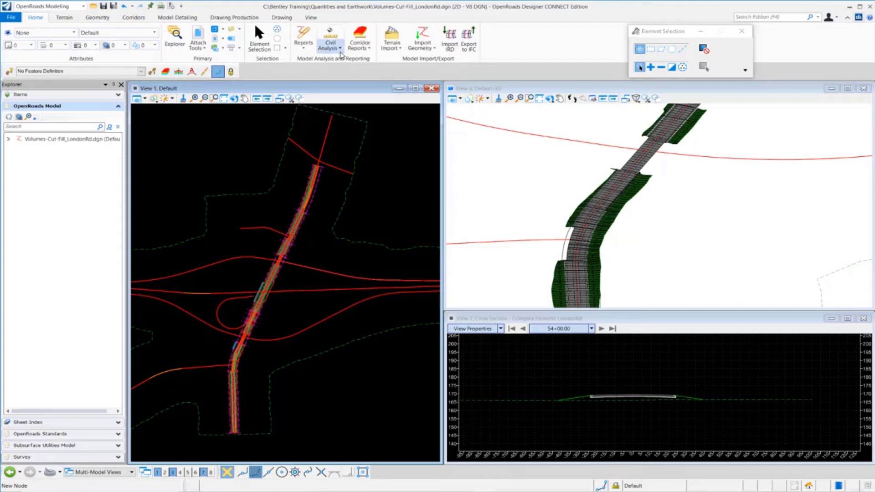
{"action": "left_click", "coordinate": [329, 39]}
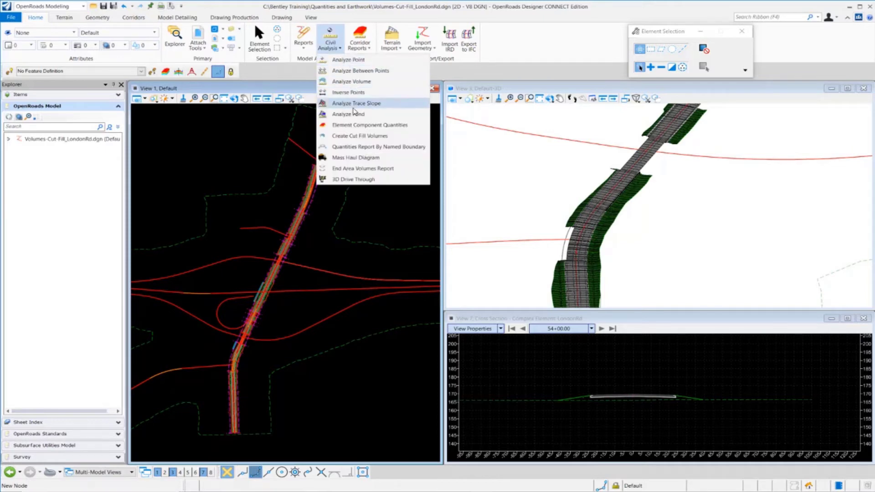
{"action": "mouse_move", "coordinate": [360, 136]}
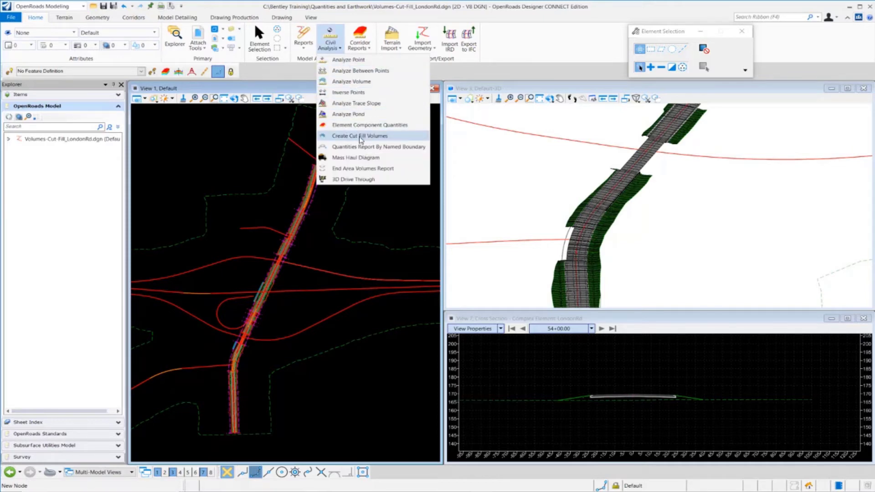
{"action": "left_click", "coordinate": [360, 136]}
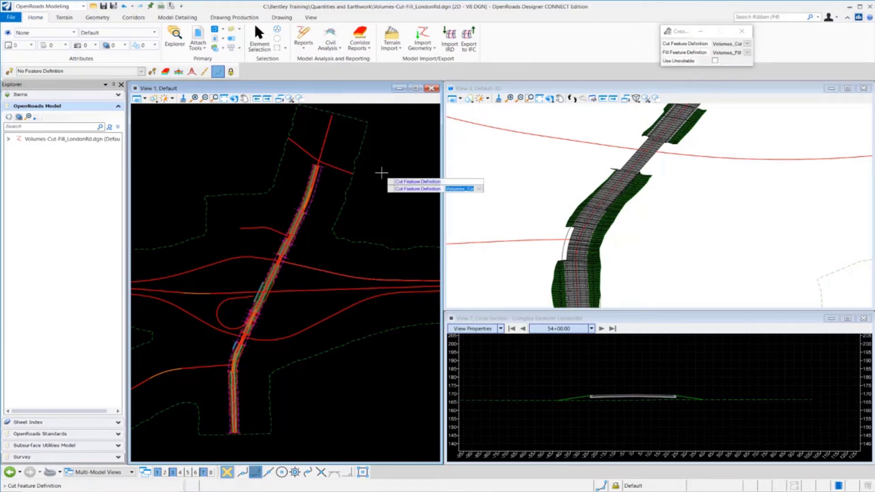
{"action": "mouse_move", "coordinate": [307, 191]}
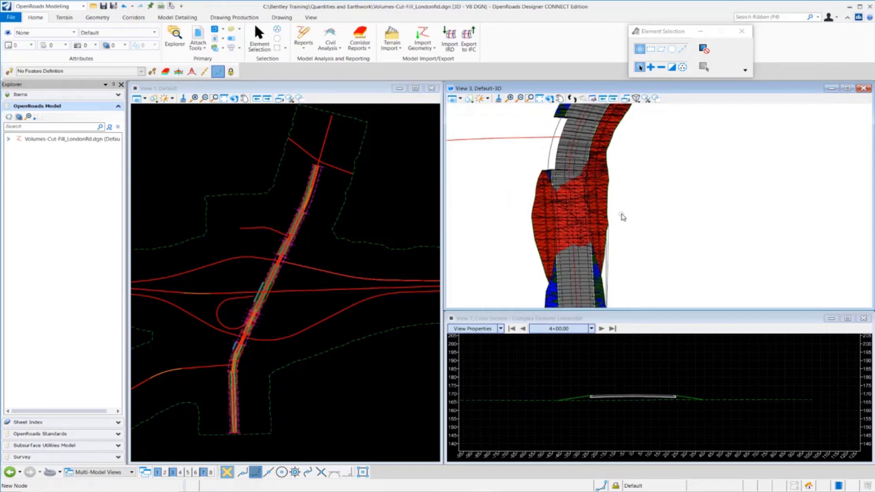
{"action": "mouse_move", "coordinate": [645, 333]}
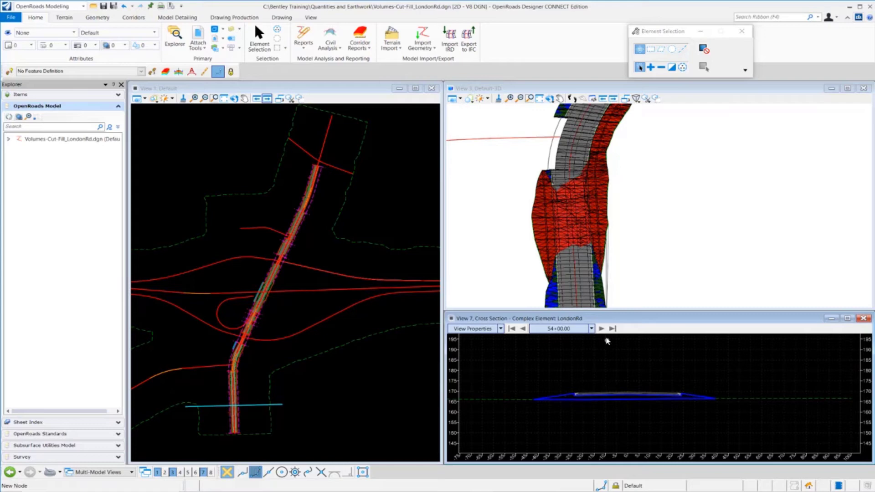
- Step the Cross Section view forward three stations to check sections against the cut/fill meshes
{"action": "left_click", "coordinate": [602, 328]}
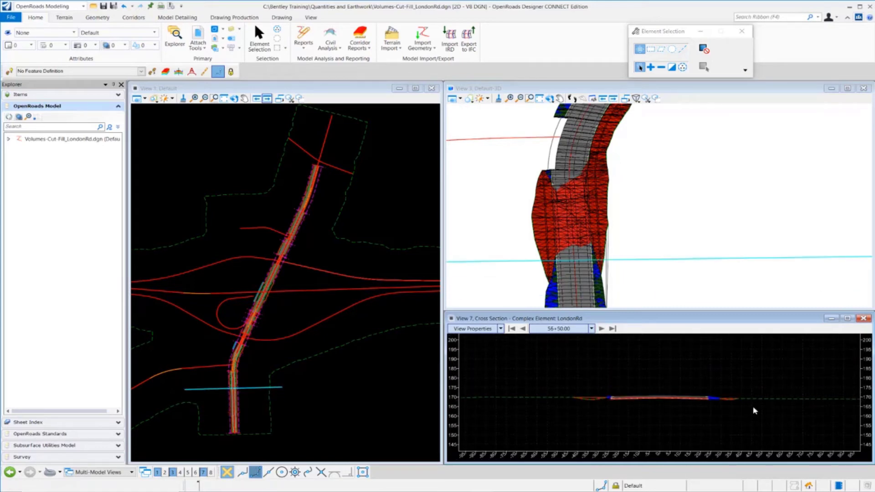
{"action": "left_click", "coordinate": [601, 328]}
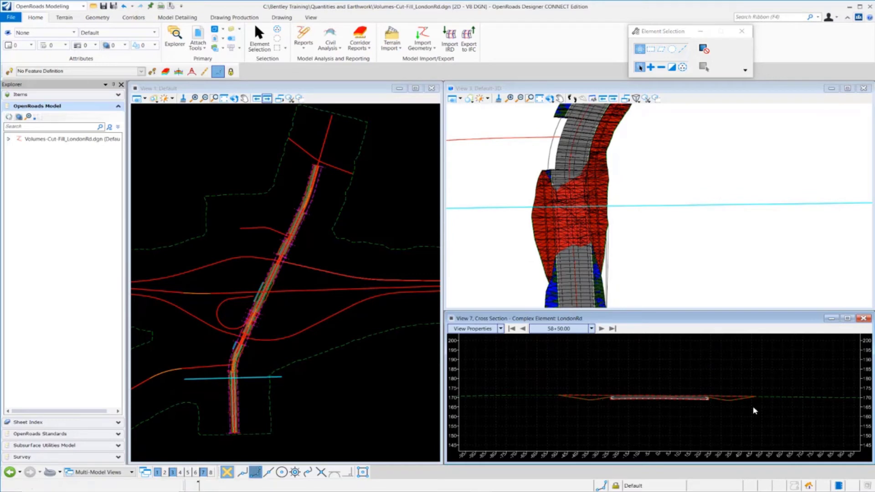
{"action": "left_click", "coordinate": [602, 328]}
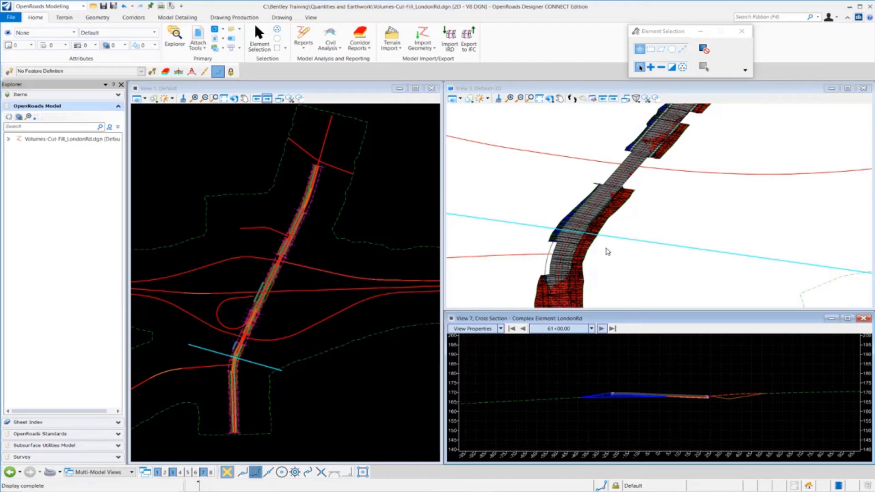
{"action": "mouse_move", "coordinate": [683, 236]}
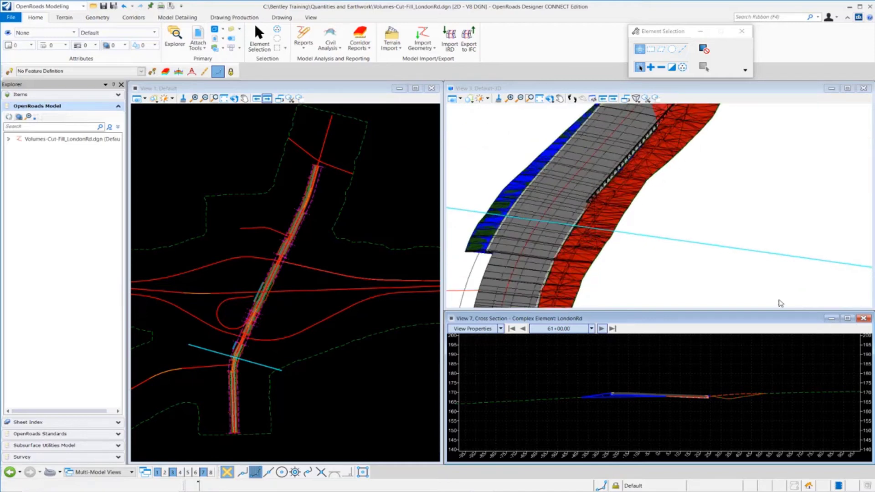
{"action": "left_click", "coordinate": [613, 227]}
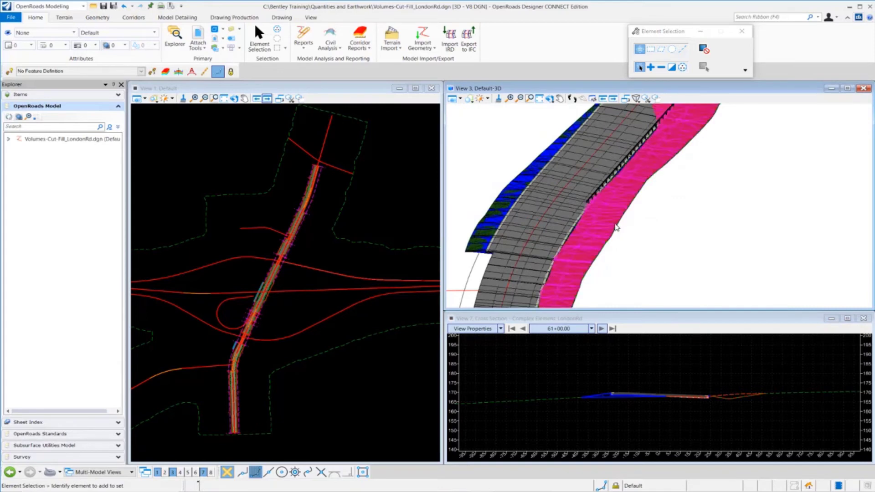
{"action": "left_click", "coordinate": [616, 227]}
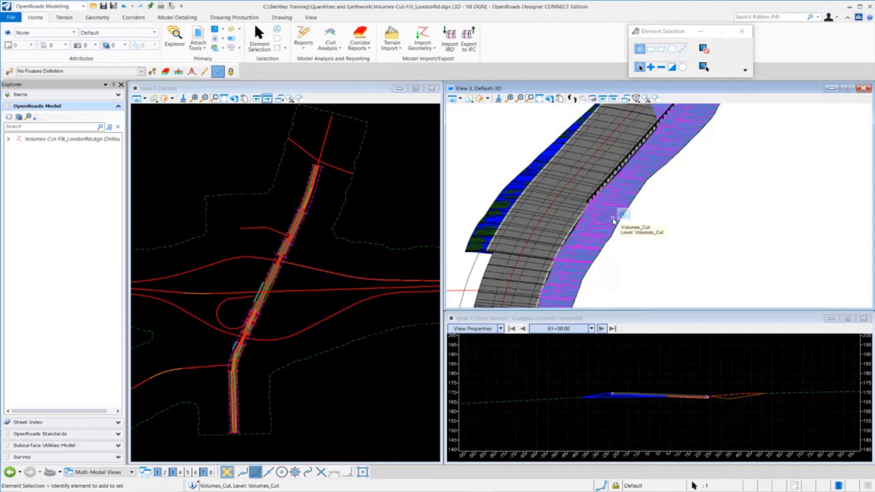
{"action": "left_click", "coordinate": [614, 218]}
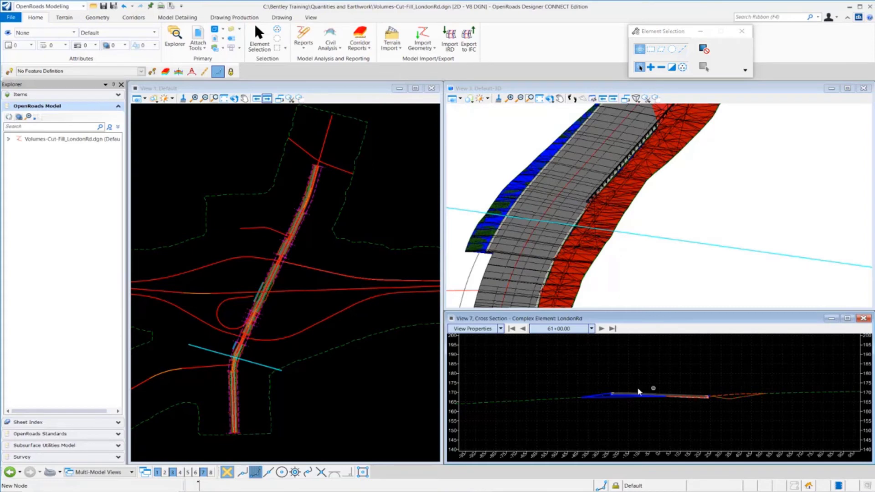
{"action": "mouse_move", "coordinate": [698, 377]}
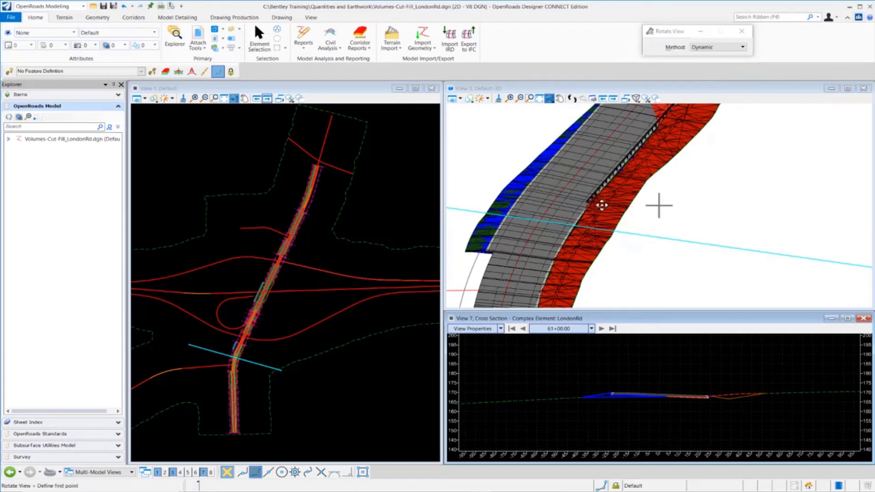
- Shade the 3D view smooth on white and review the References list so only the cut/fill meshes show
{"action": "left_click_drag", "start_coordinate": [603, 205], "coordinate": [624, 185]}
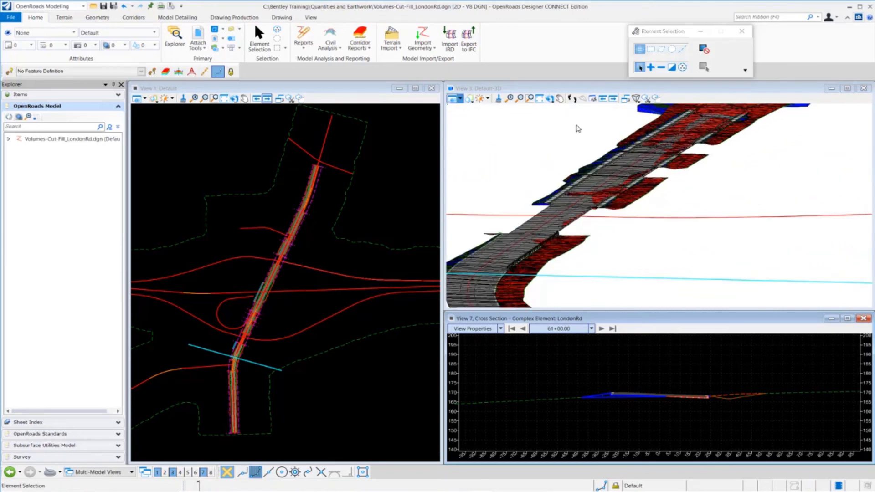
{"action": "left_click", "coordinate": [576, 132]}
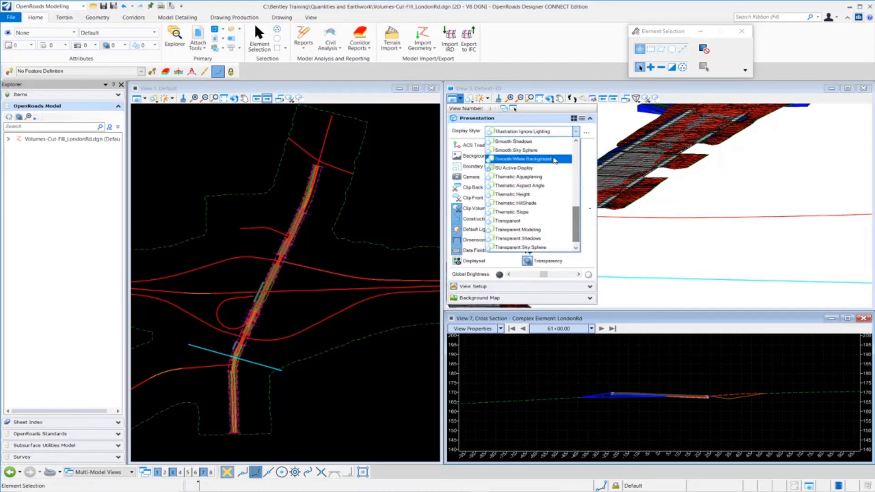
{"action": "left_click", "coordinate": [522, 158]}
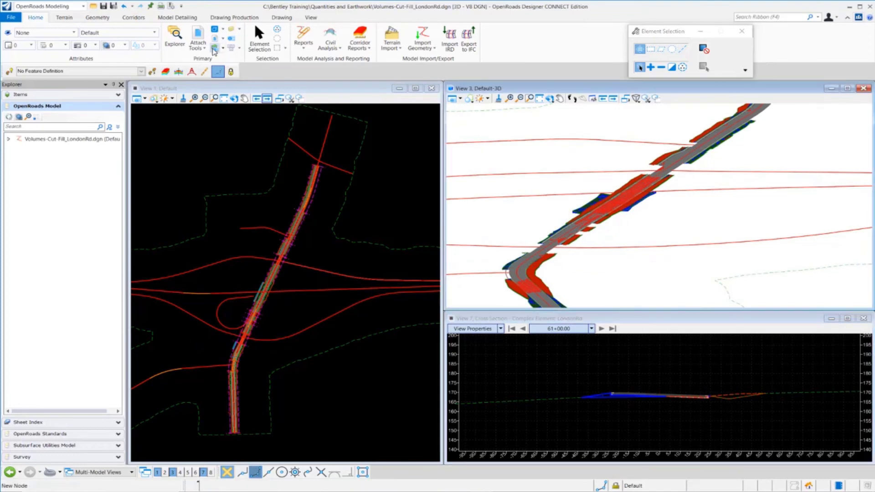
{"action": "left_click", "coordinate": [214, 48]}
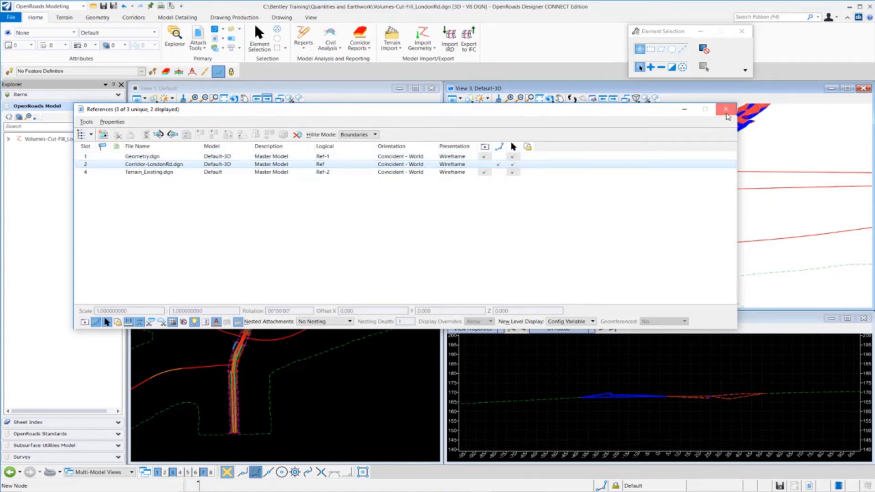
{"action": "left_click", "coordinate": [727, 109]}
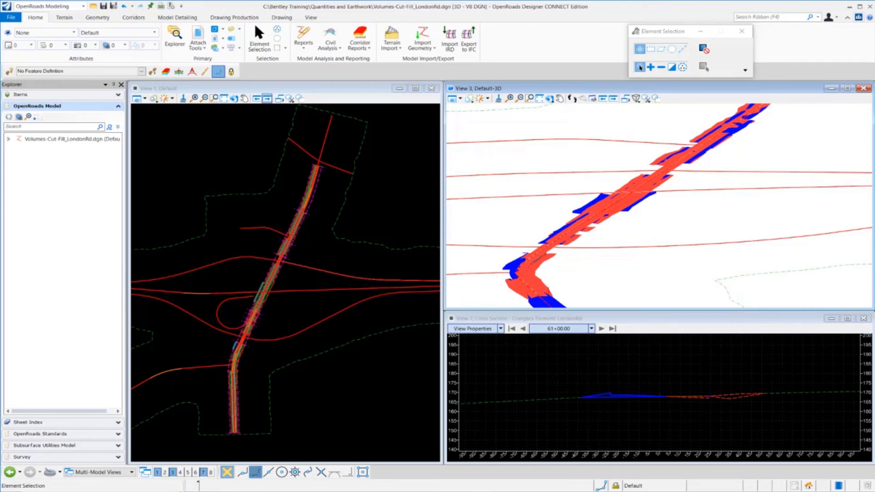
{"action": "mouse_move", "coordinate": [389, 89]}
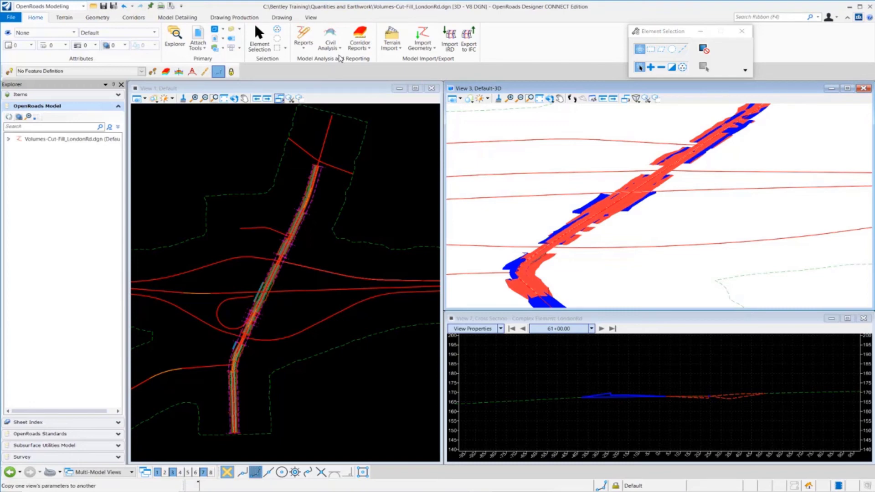
- Run Quantities Report By Named Boundary from the Civil Analysis tools
{"action": "left_click", "coordinate": [329, 39]}
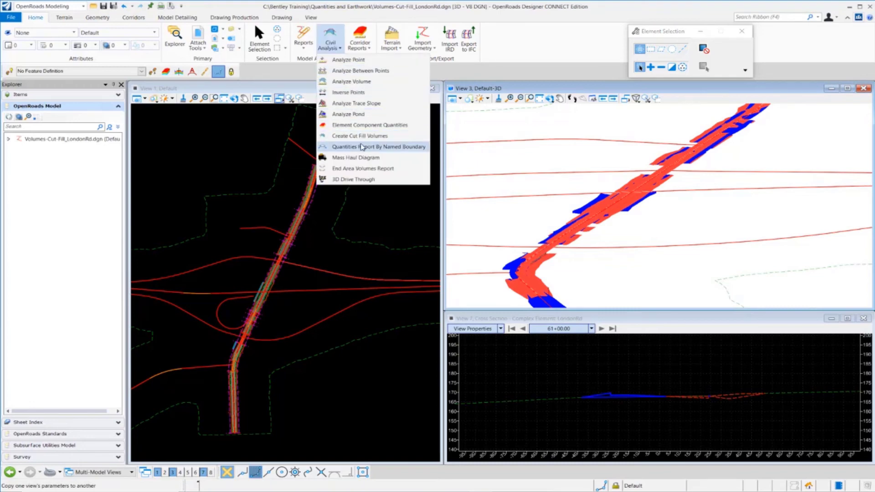
{"action": "mouse_move", "coordinate": [377, 150]}
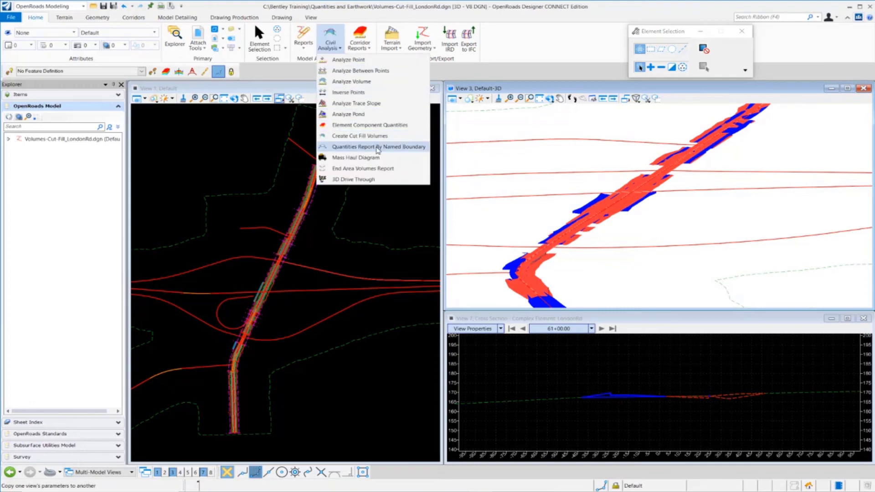
{"action": "left_click", "coordinate": [378, 146]}
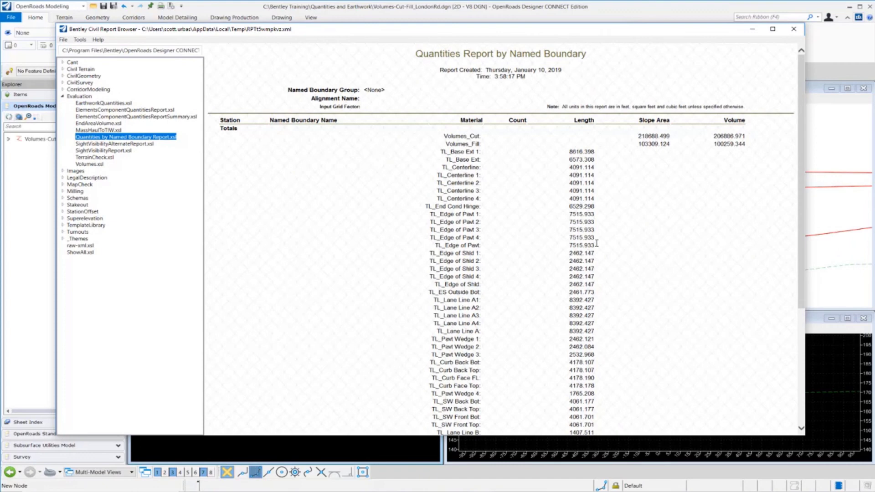
{"action": "mouse_move", "coordinate": [539, 123]}
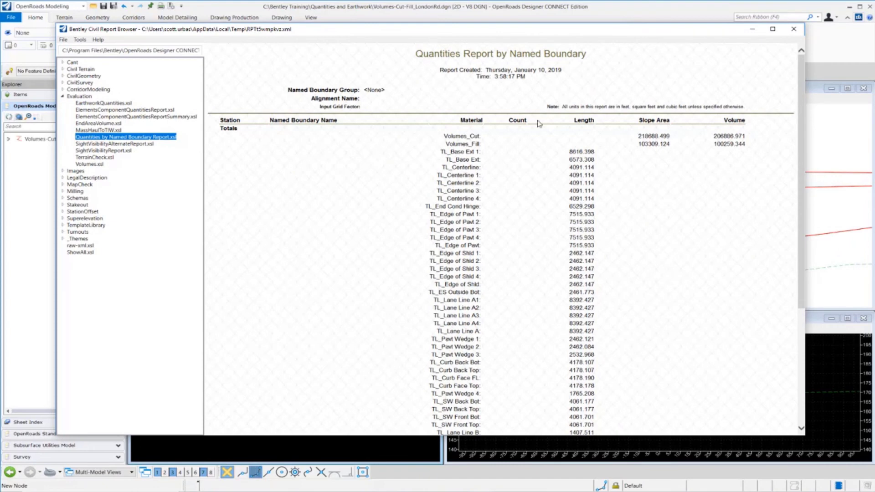
{"action": "mouse_move", "coordinate": [691, 142]}
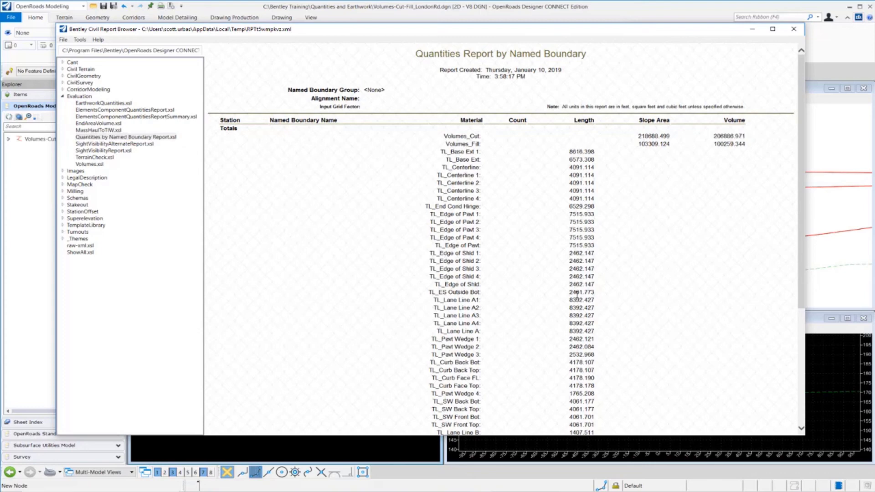
- Scroll through the report's cut and fill totals in cubic feet and the feature lengths
{"action": "scroll", "scroll_direction": "down", "scroll_amount": 3}
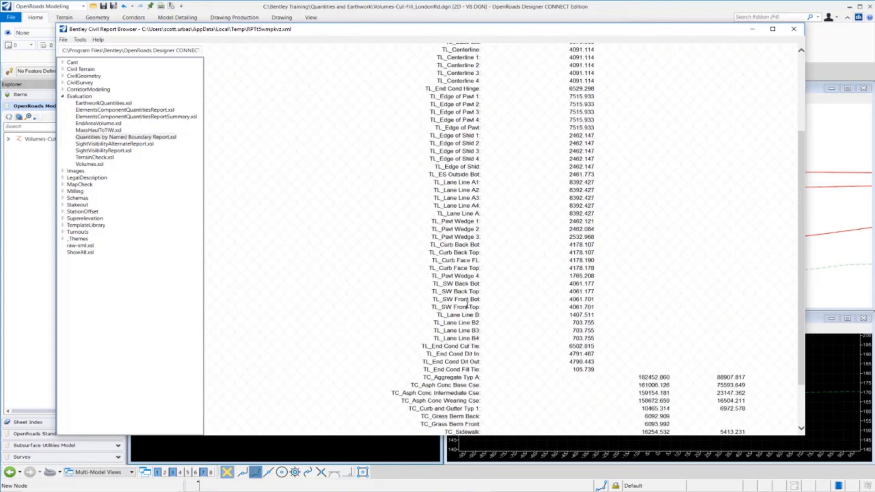
{"action": "scroll", "scroll_direction": "down", "scroll_amount": 3}
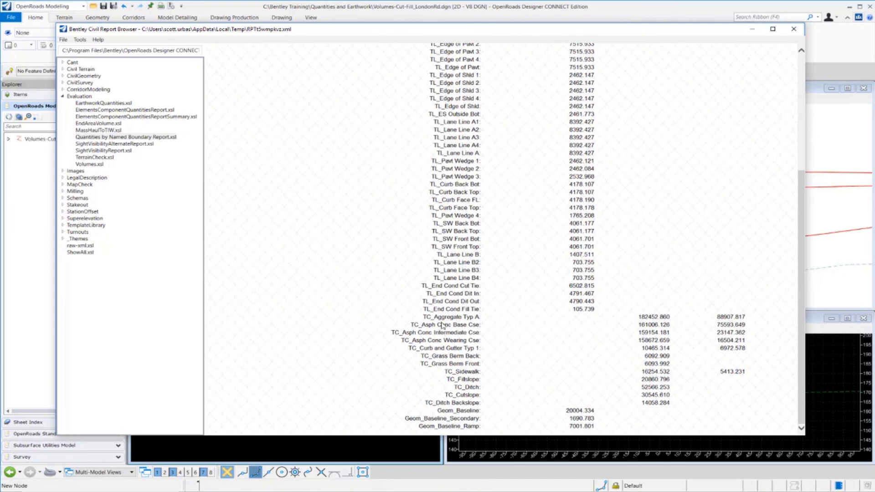
{"action": "mouse_move", "coordinate": [479, 383]}
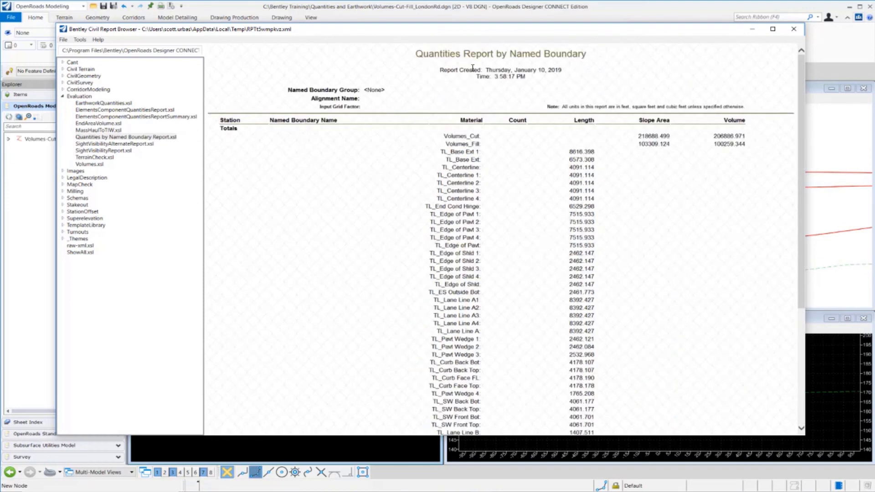
{"action": "scroll", "scroll_direction": "down", "scroll_amount": 3}
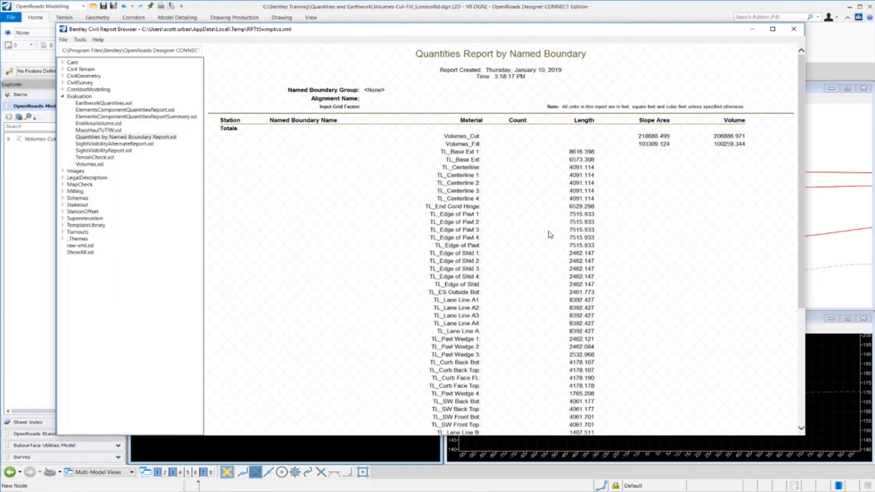
{"action": "scroll", "scroll_direction": "down", "scroll_amount": 3}
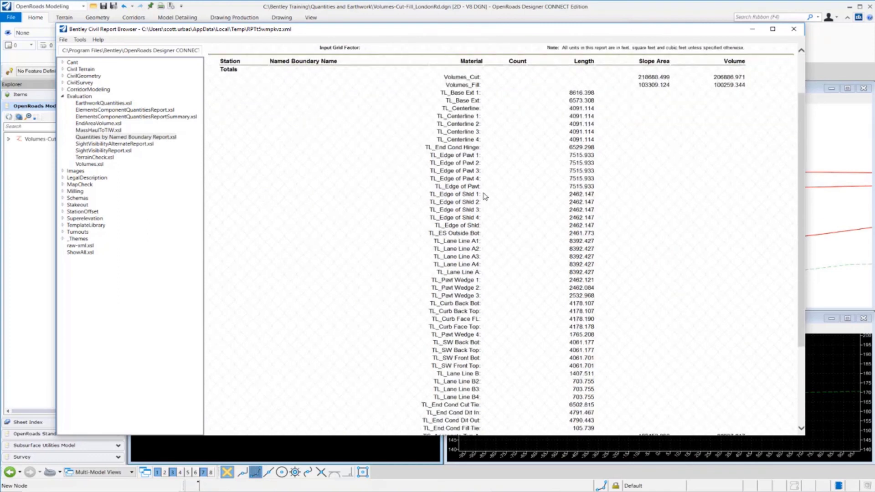
{"action": "scroll", "scroll_direction": "down", "scroll_amount": 3}
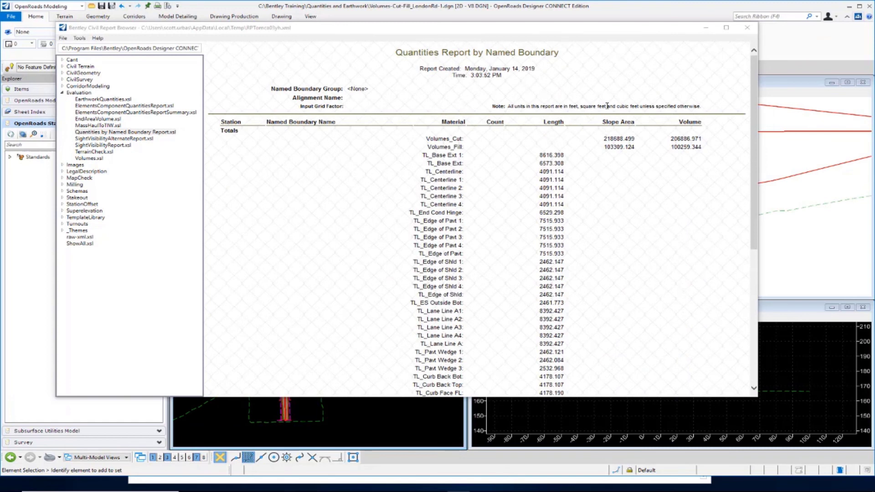
{"action": "mouse_move", "coordinate": [653, 104]}
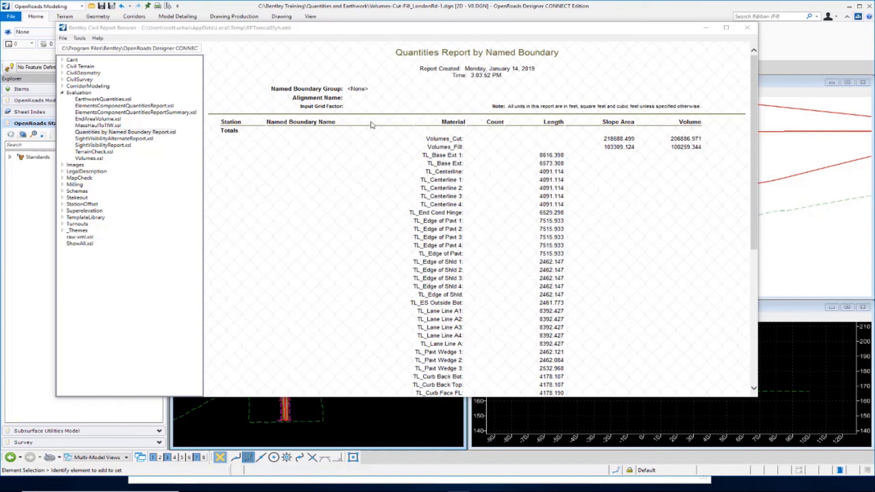
- In Tools > Format Options enable Convert to Cubic Yard, giving 7662.480 cut and 3713.309 fill
{"action": "left_click", "coordinate": [79, 37]}
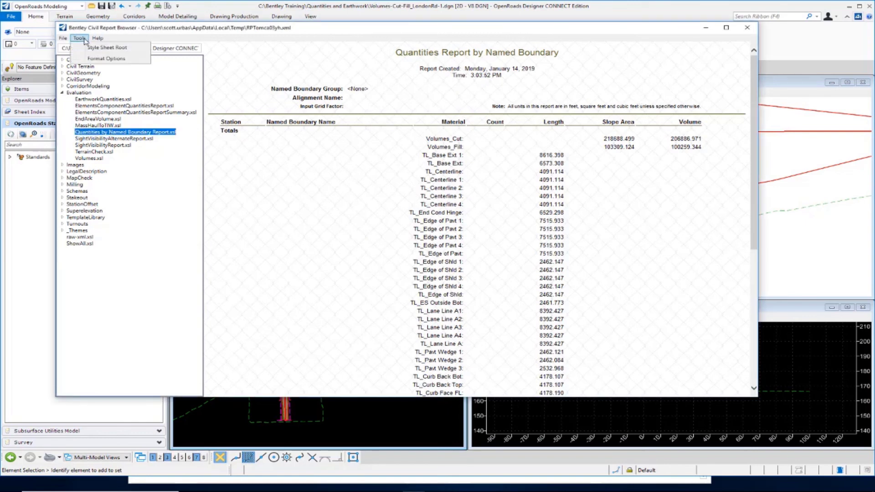
{"action": "left_click", "coordinate": [106, 58]}
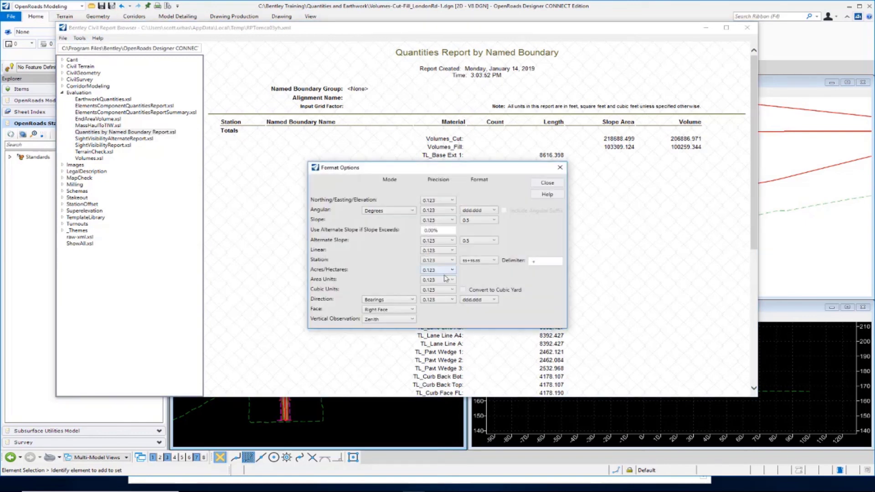
{"action": "left_click", "coordinate": [463, 290]}
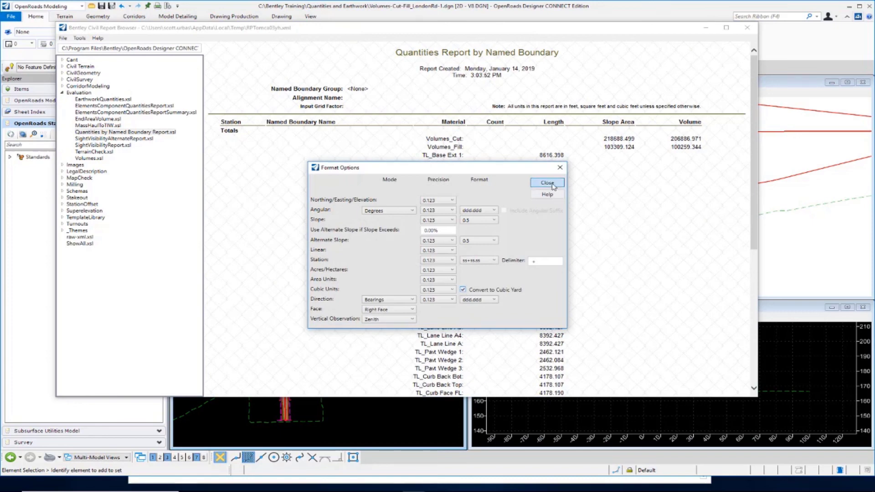
{"action": "left_click", "coordinate": [546, 183]}
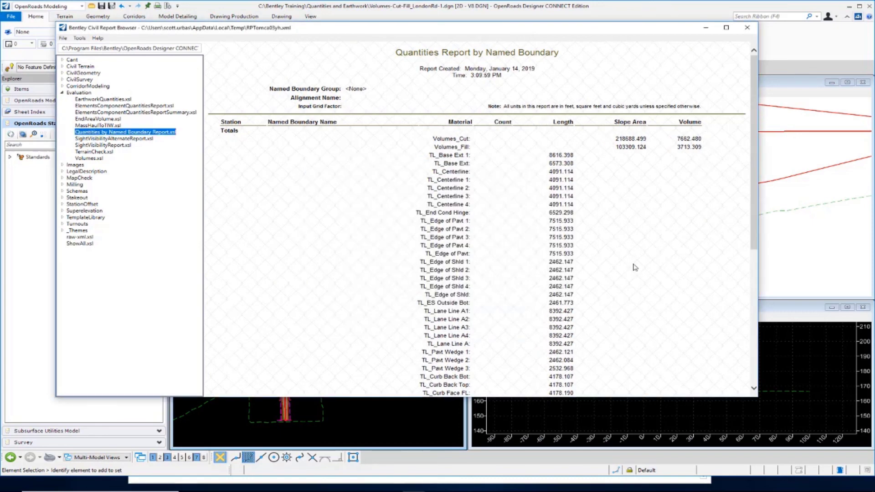
{"action": "scroll", "scroll_direction": "down", "scroll_amount": 3}
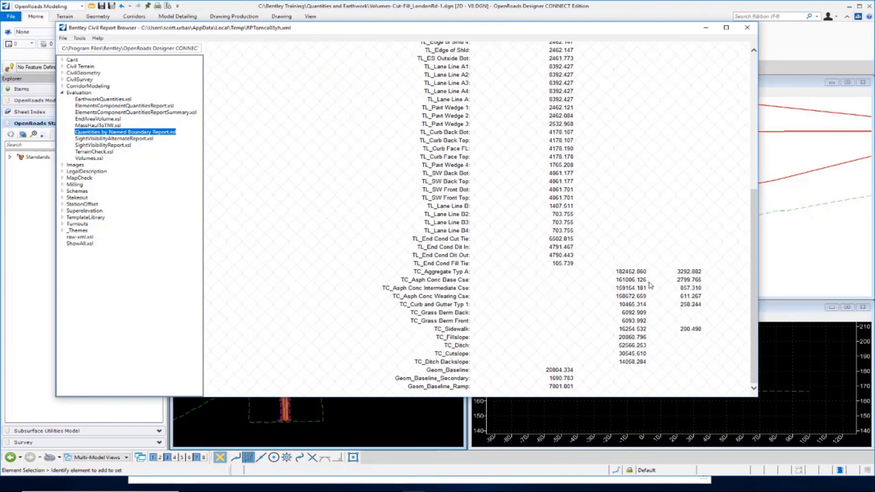
{"action": "mouse_move", "coordinate": [571, 253]}
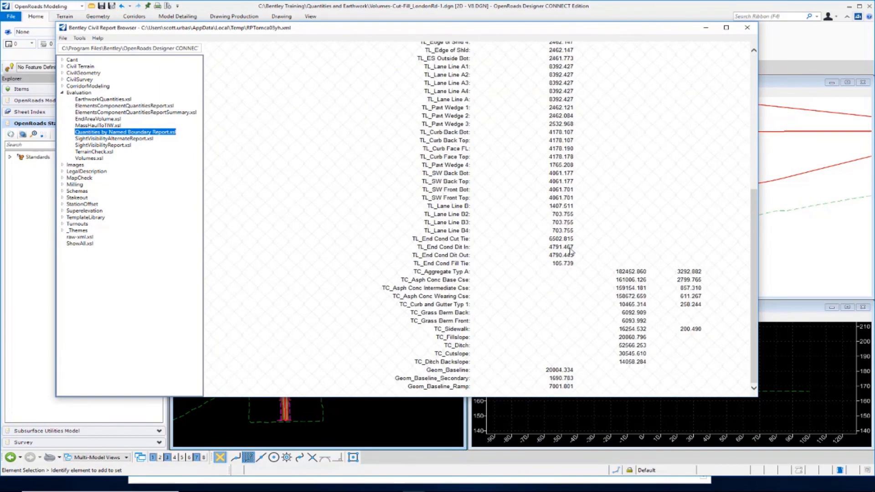